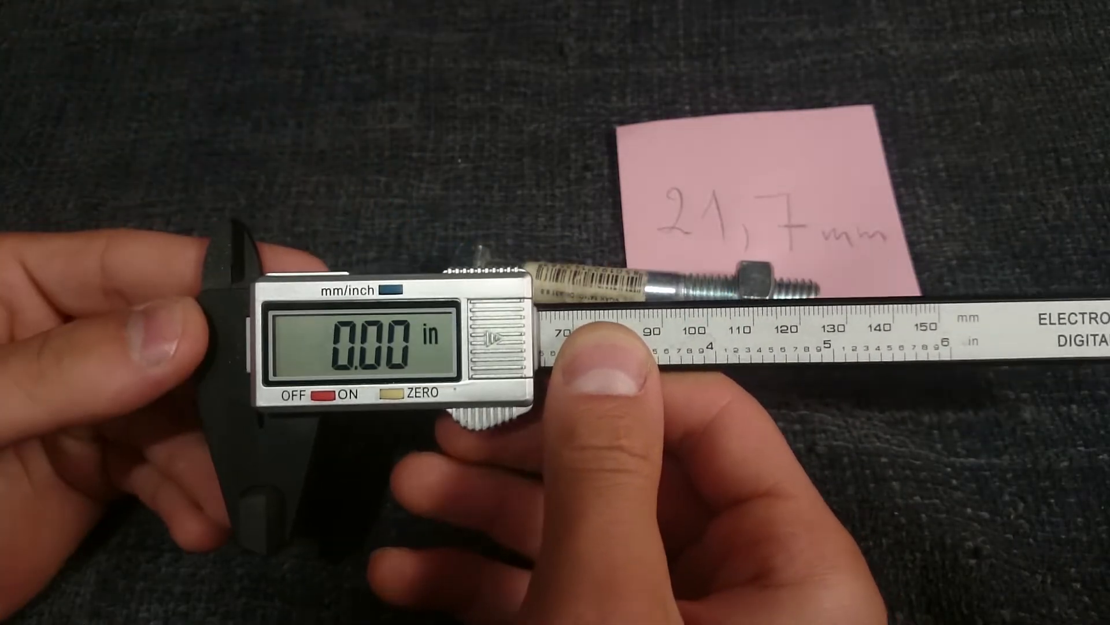
Step: Switch the caliper's mm/inch button so the closed-jaw readout shows 0.0 mm
{"action": "left_click", "coordinate": [389, 290]}
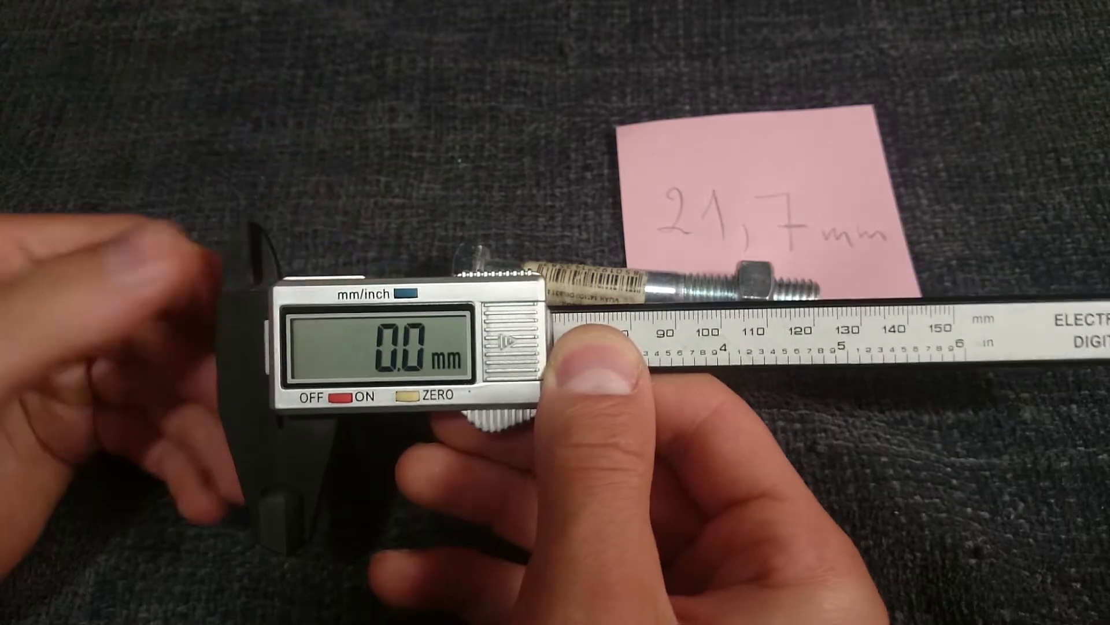